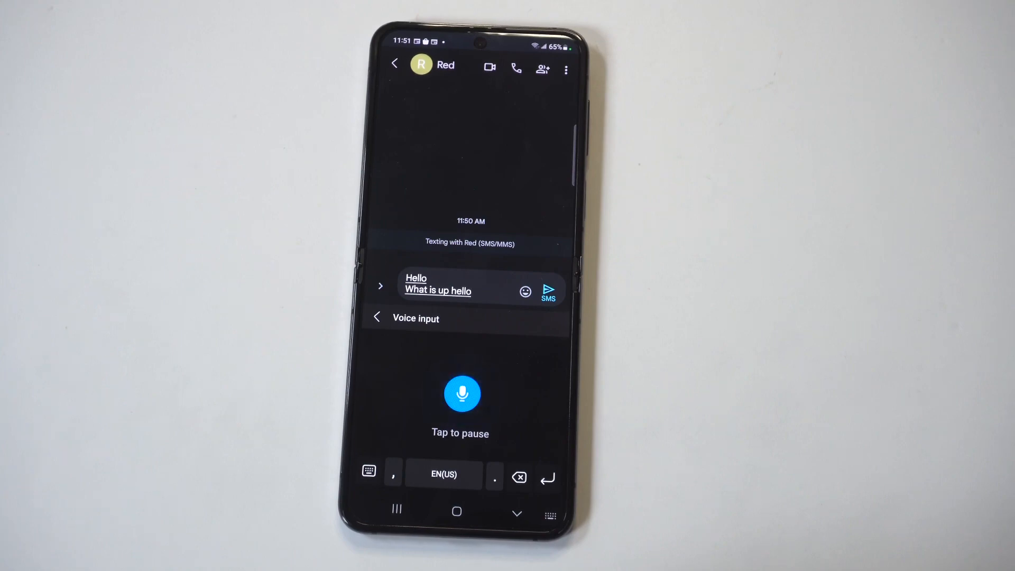
- End voice dictation, return to the typing keyboard, and go to the home screen, leaving the draft to Red unsent
{"action": "left_click", "coordinate": [462, 394]}
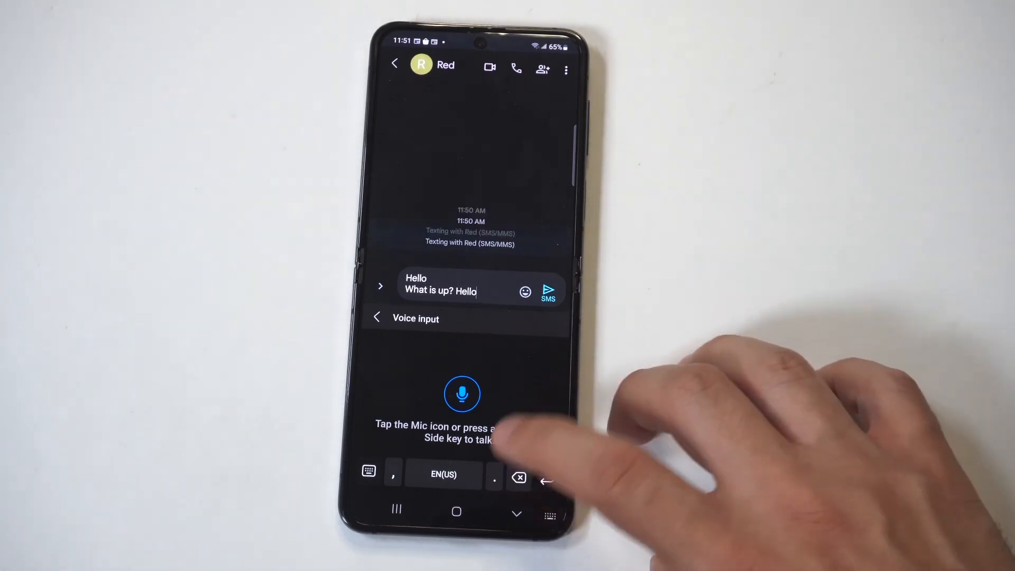
{"action": "left_click", "coordinate": [518, 475]}
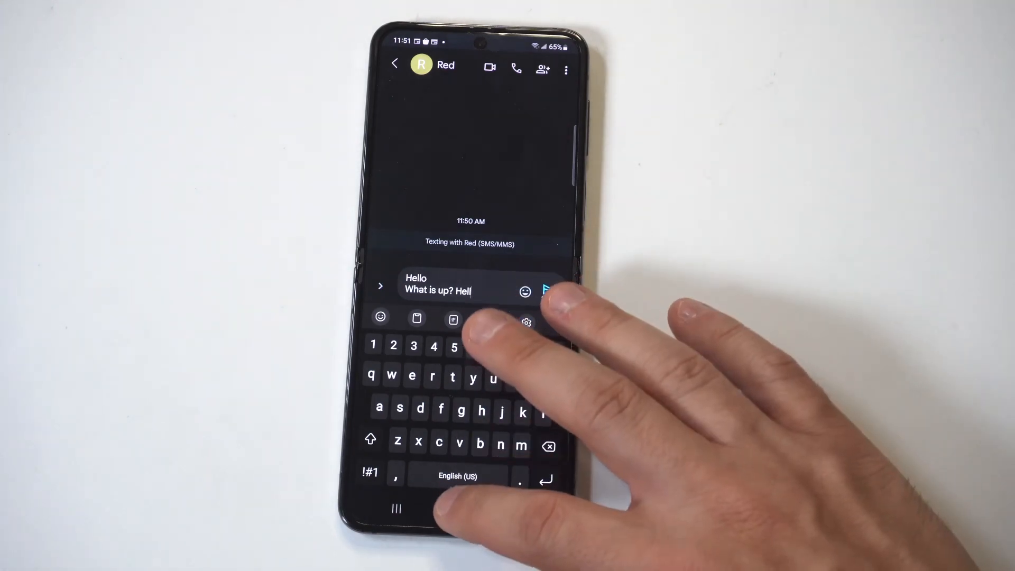
{"action": "left_click", "coordinate": [457, 512]}
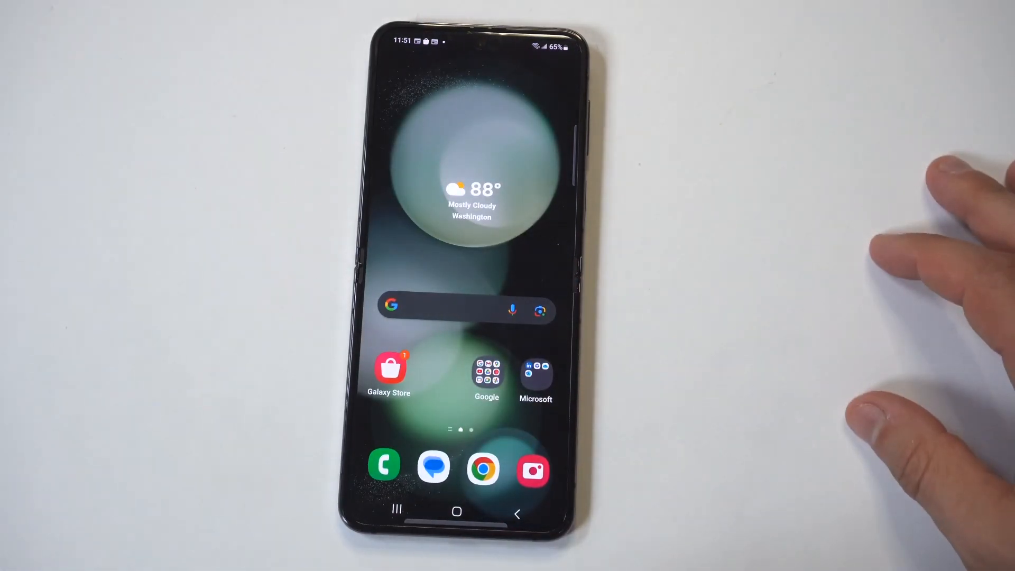